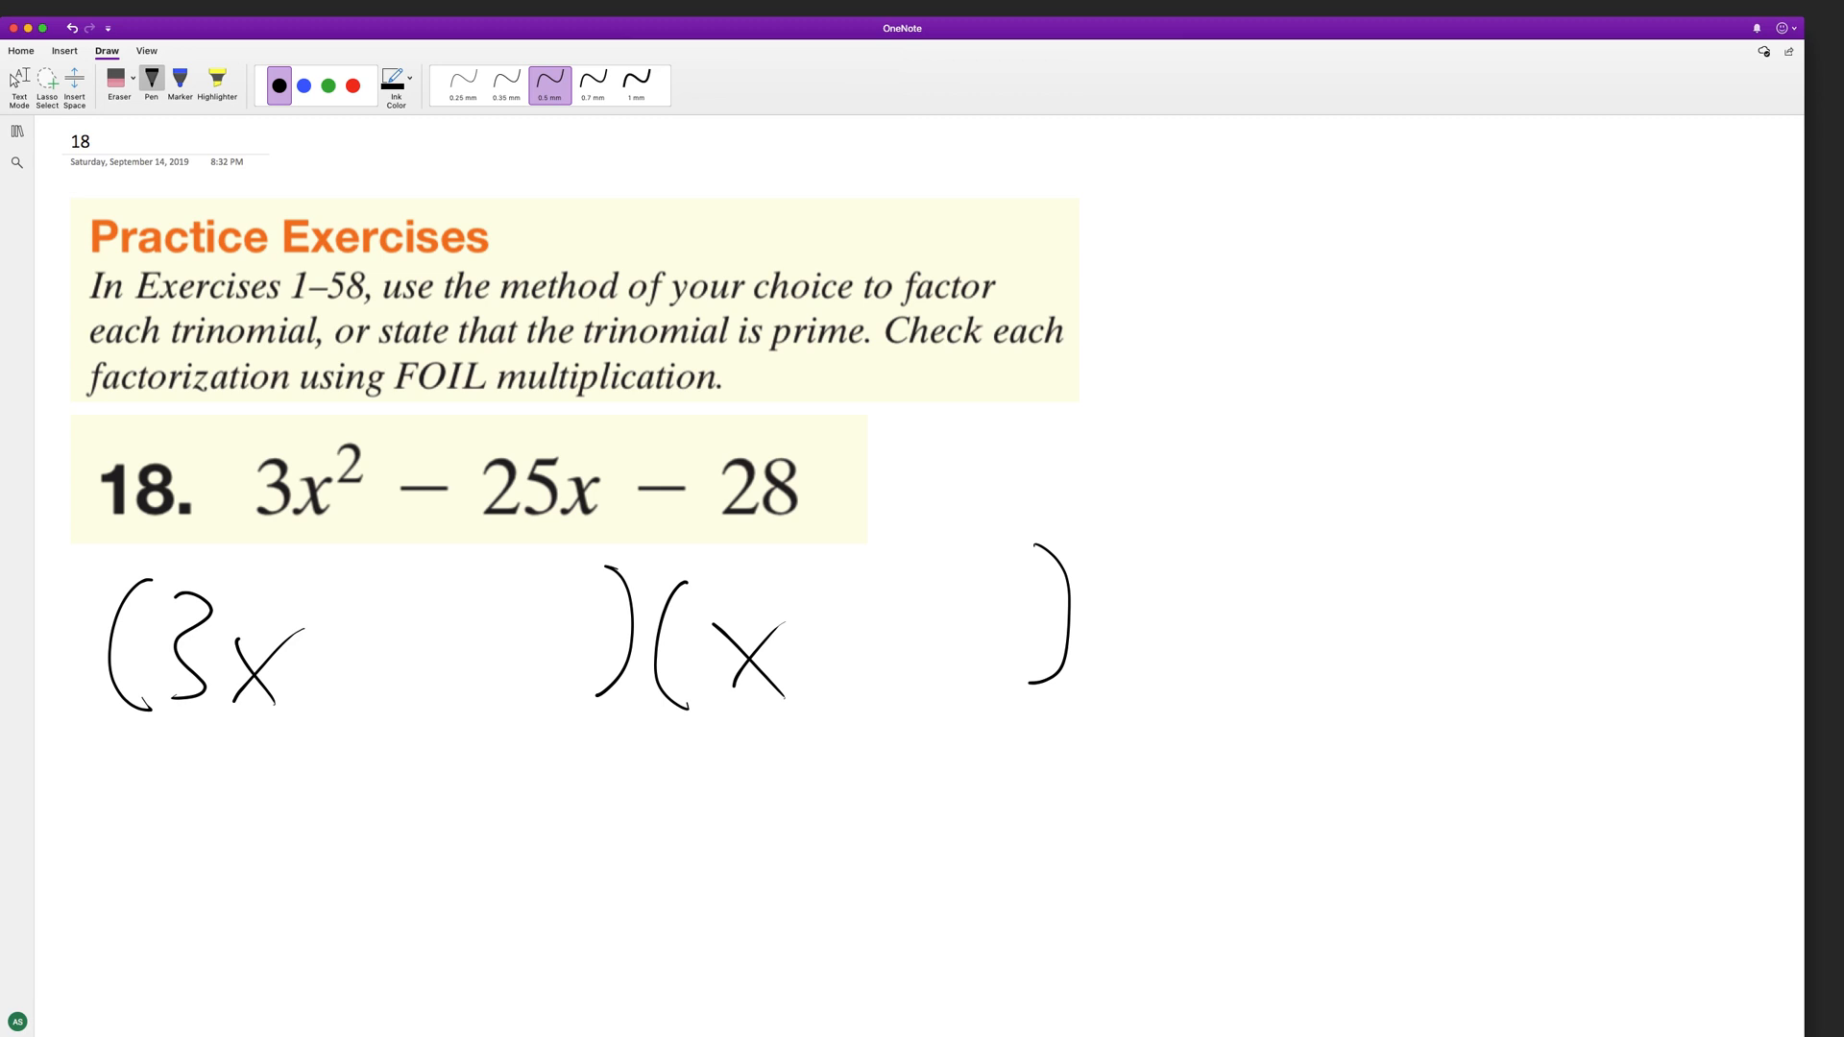
Bring Chrome forward, start a new tab and go to the Wolfram Alpha site.
left_click(19, 85)
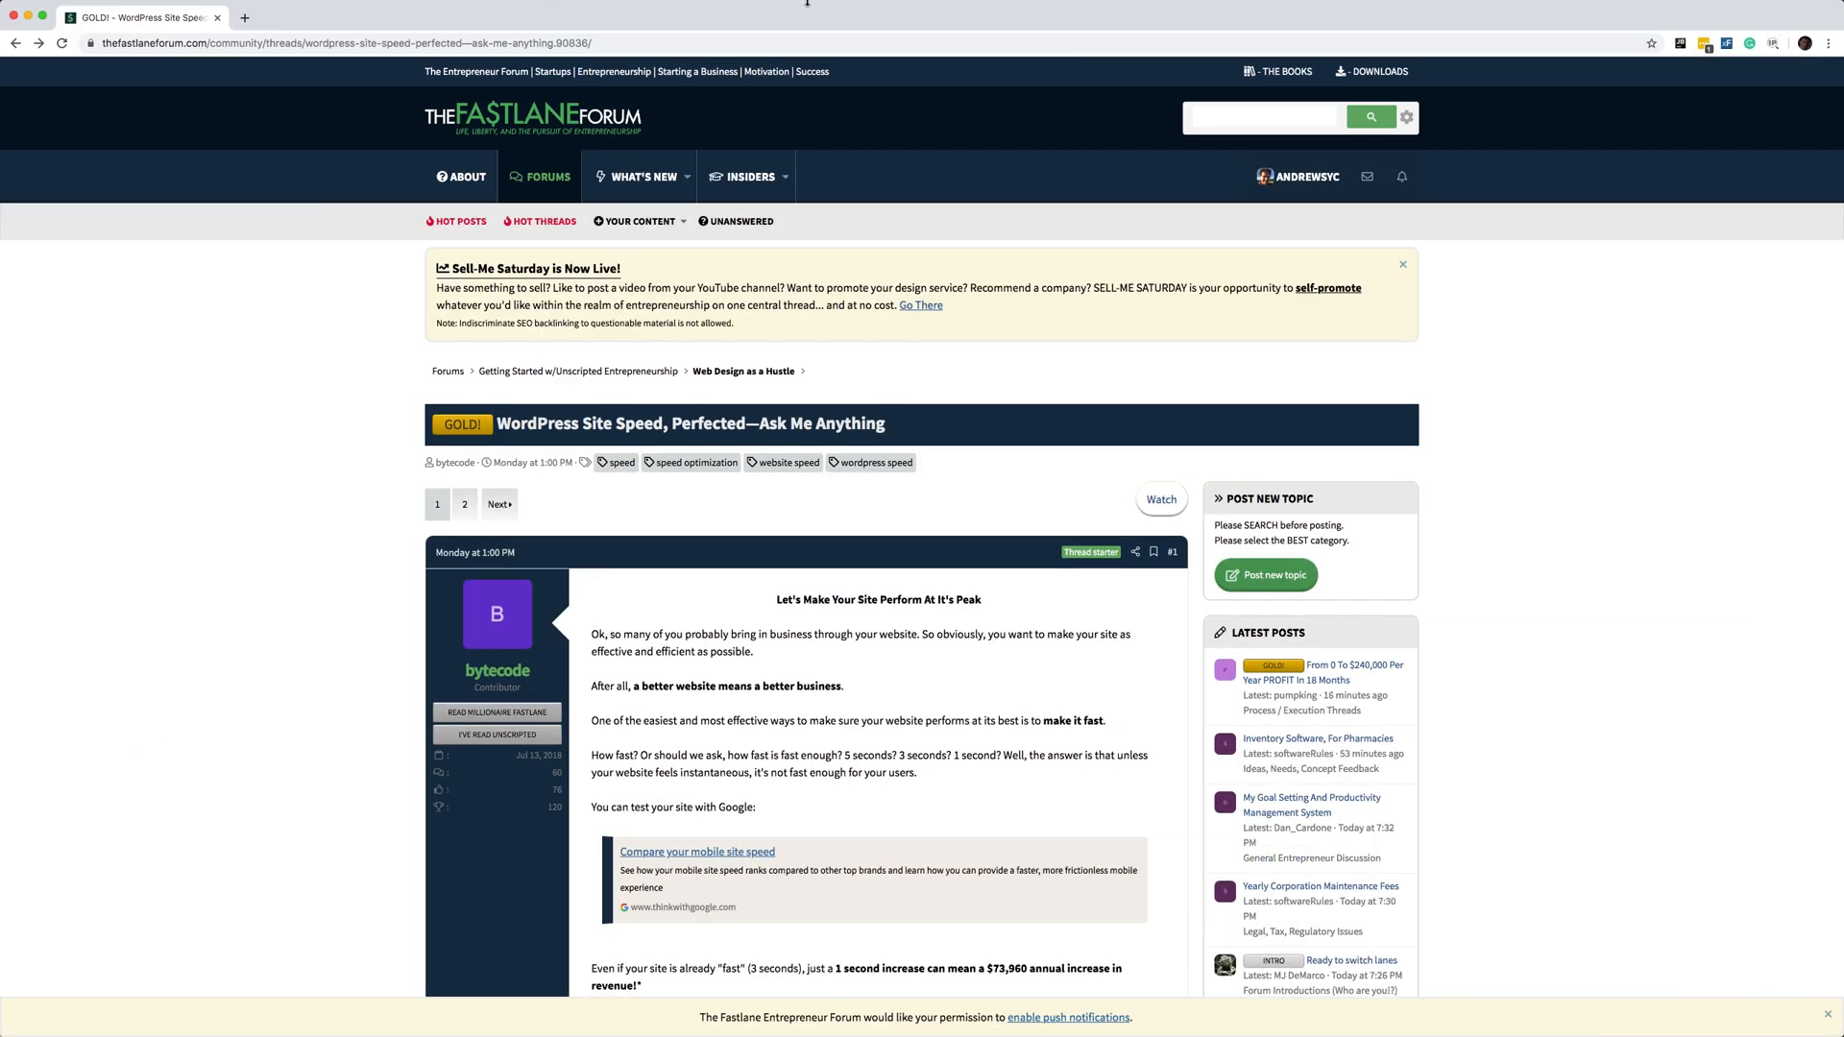
left_click(416, 18)
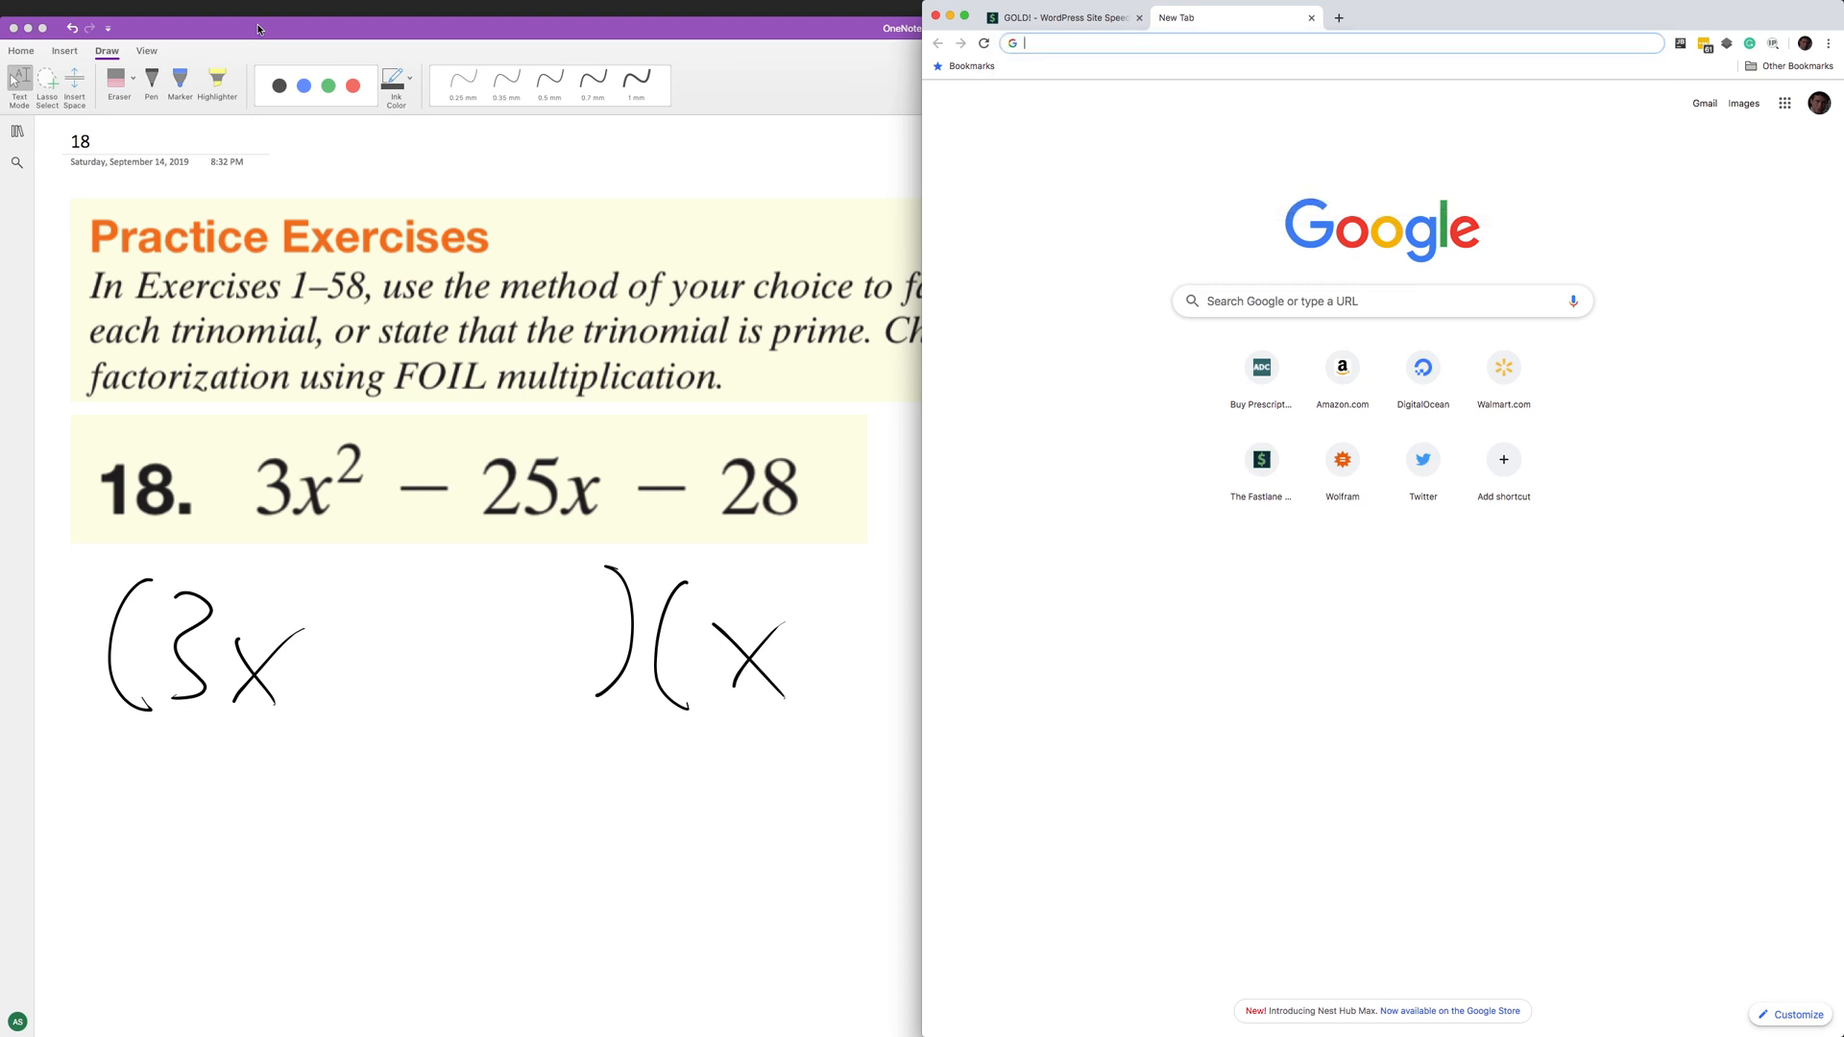
left_click(1343, 459)
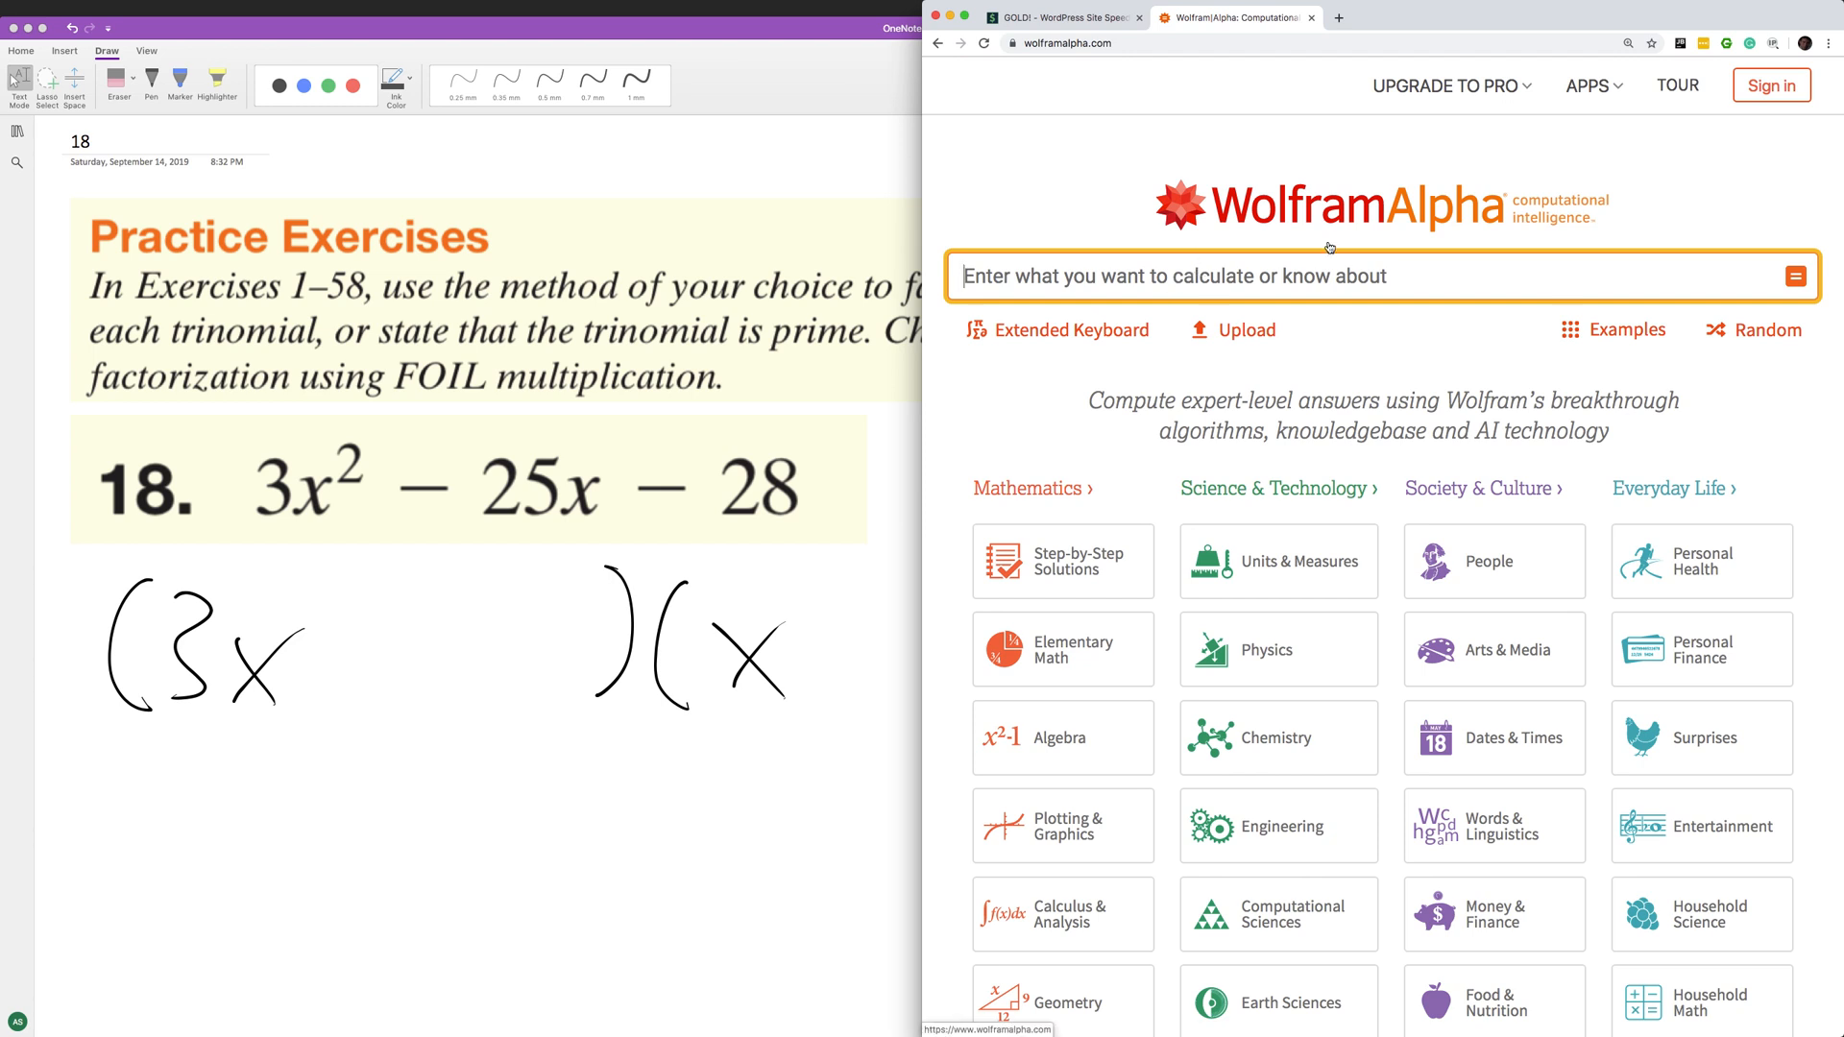
Submit the query 'factor 3x^2 - 25x - 28' to Wolfram Alpha.
type("factor 3x^")
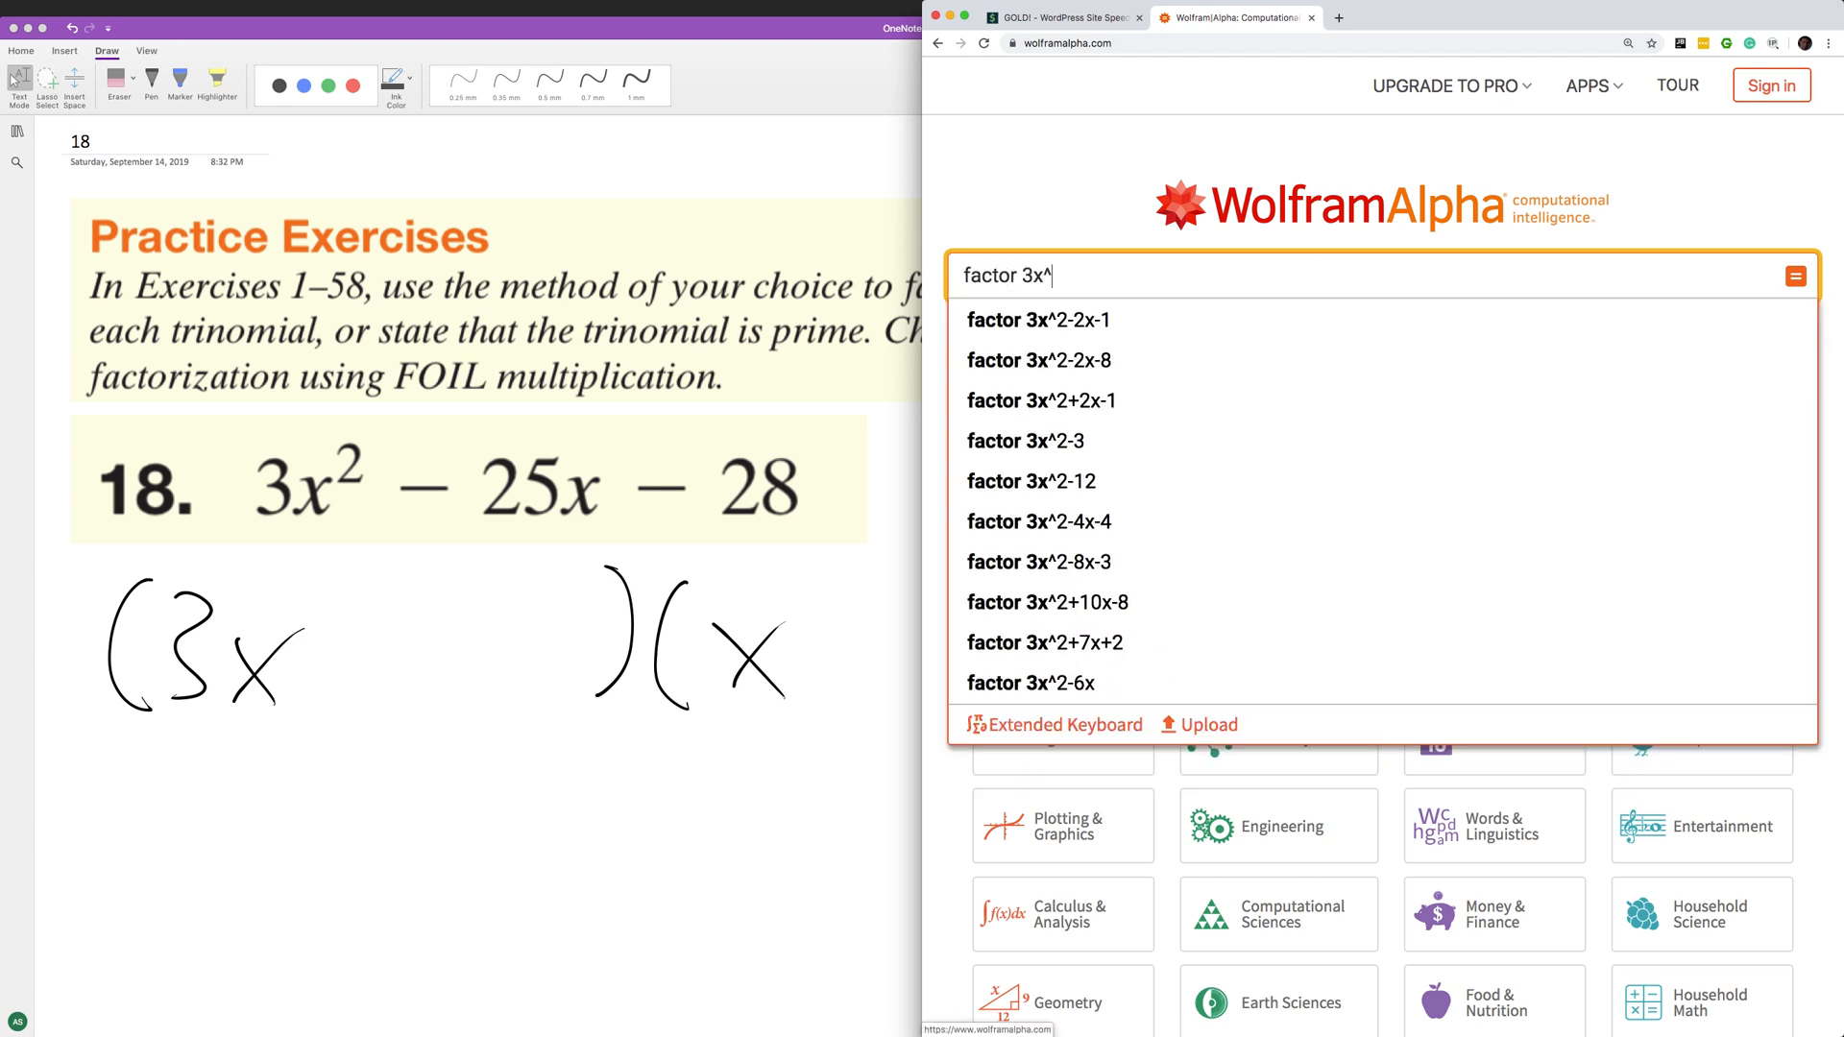
type("2 - 25")
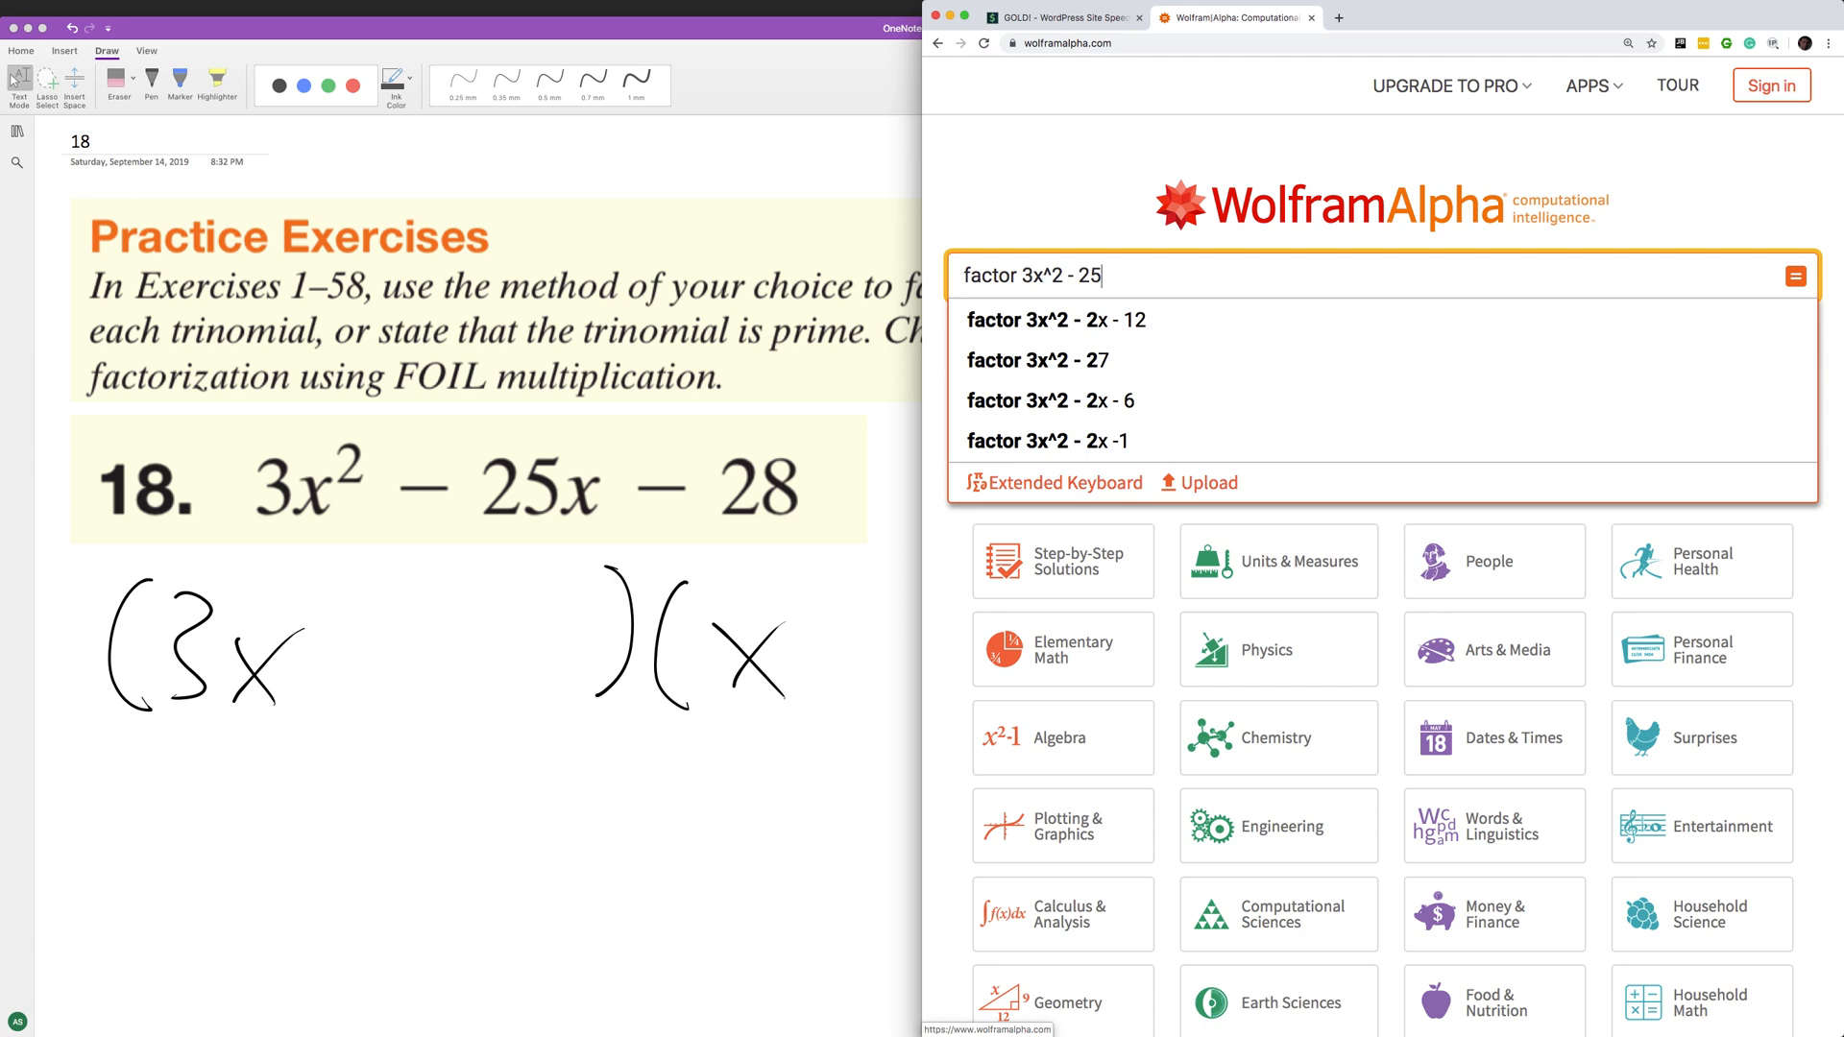
key("Return")
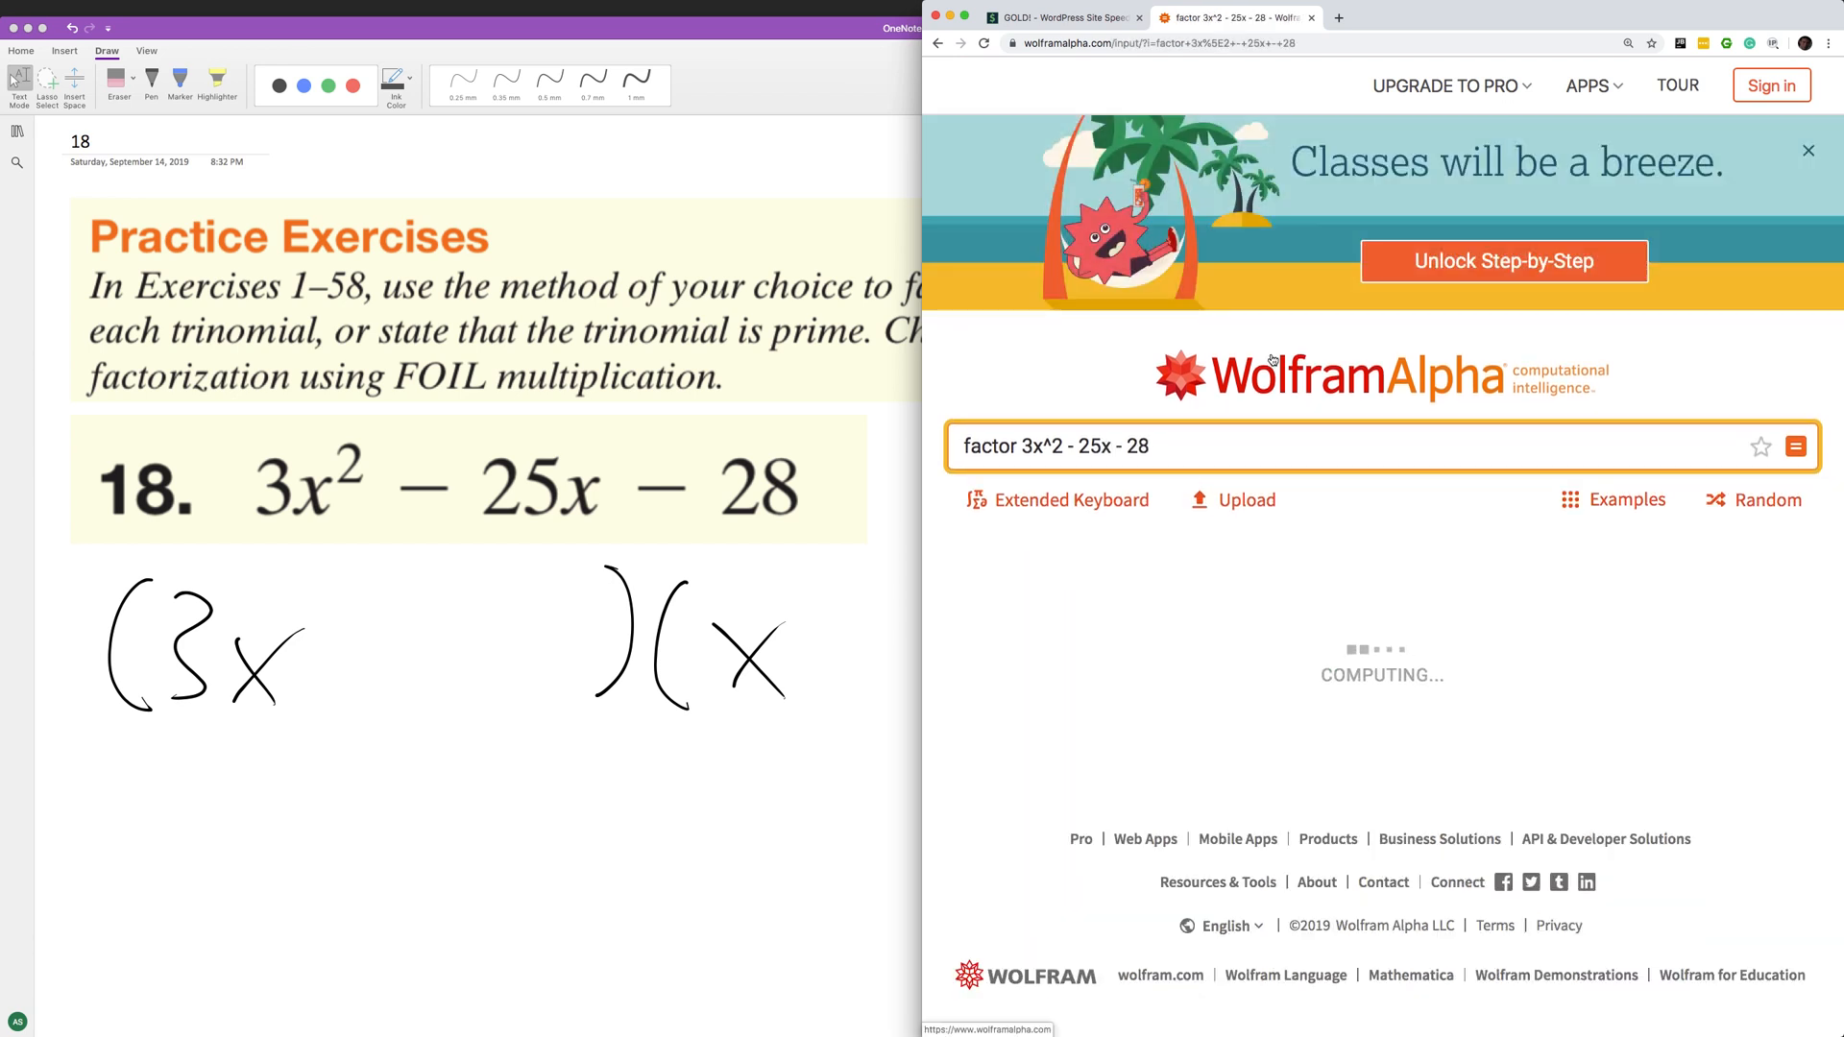